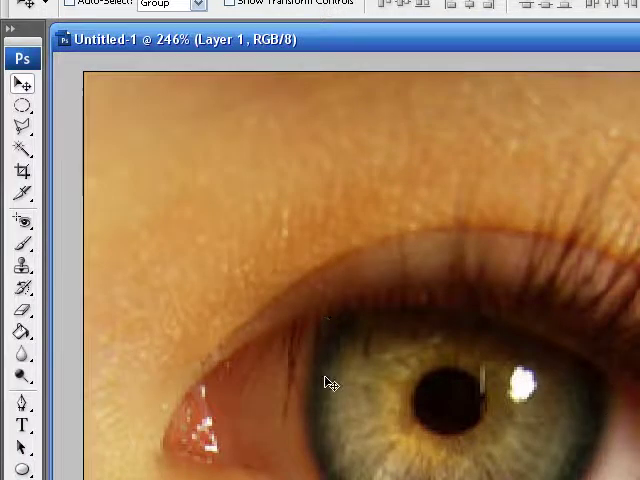
{"action": "mouse_move", "coordinate": [352, 456]}
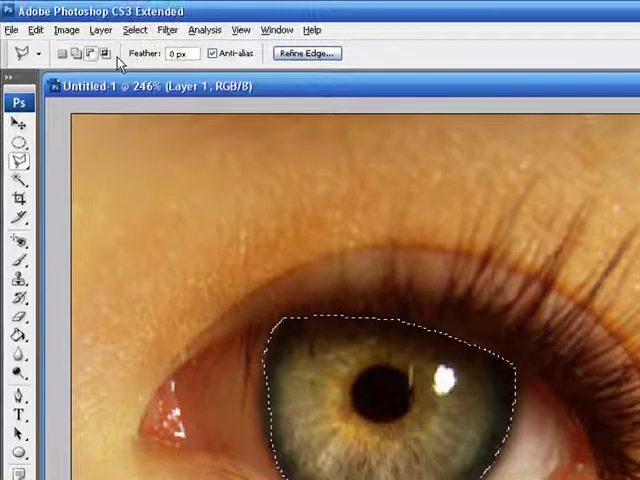
{"action": "mouse_move", "coordinate": [104, 52]}
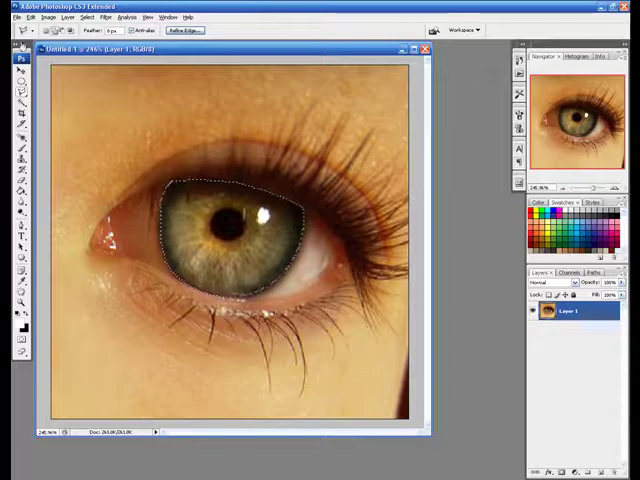
Step: Add a Color Balance adjustment layer over the iris selection, shifted toward cyan, green and yellow
{"action": "left_click", "coordinate": [8, 72]}
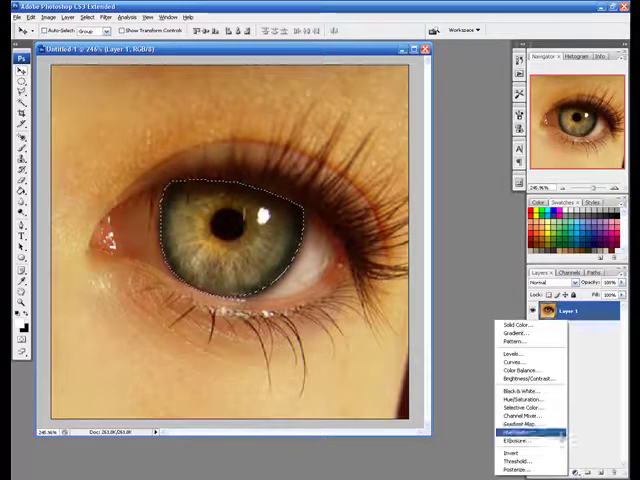
{"action": "left_click", "coordinate": [524, 372]}
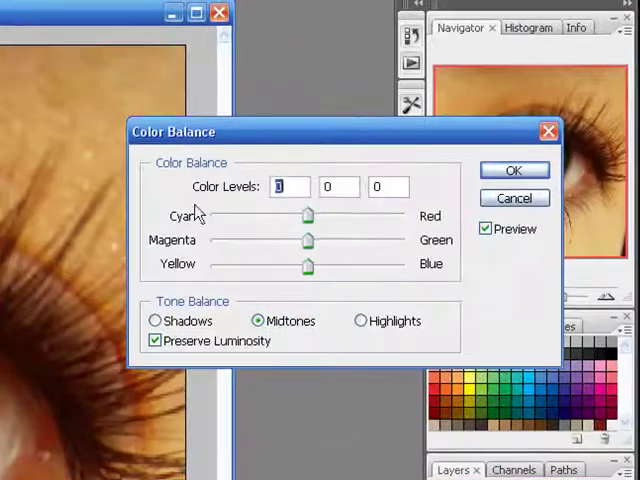
{"action": "mouse_move", "coordinate": [410, 272]}
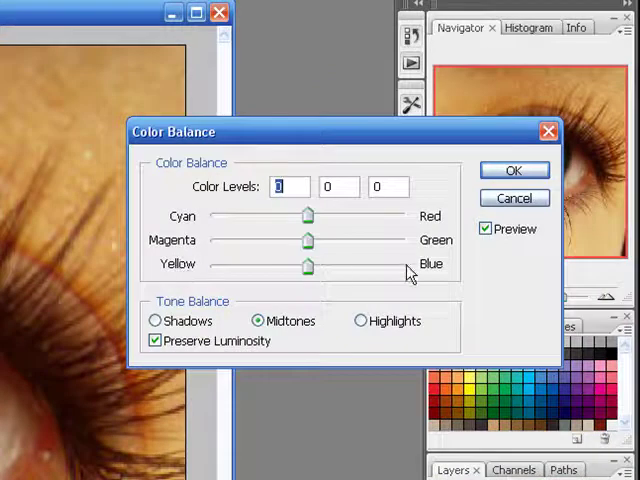
{"action": "mouse_move", "coordinate": [444, 278]}
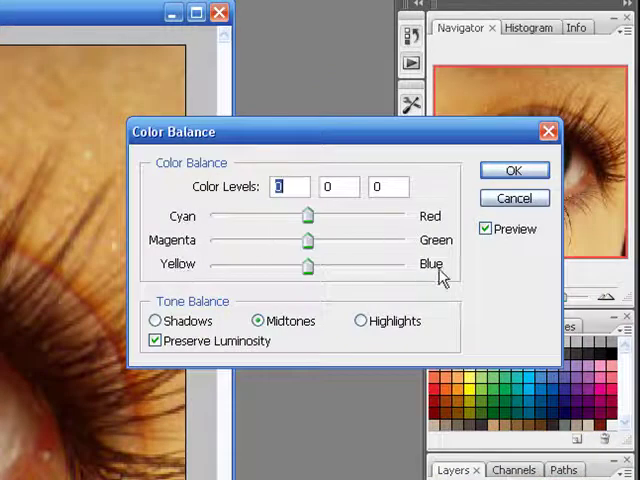
{"action": "left_click_drag", "start_coordinate": [308, 216], "coordinate": [270, 216]}
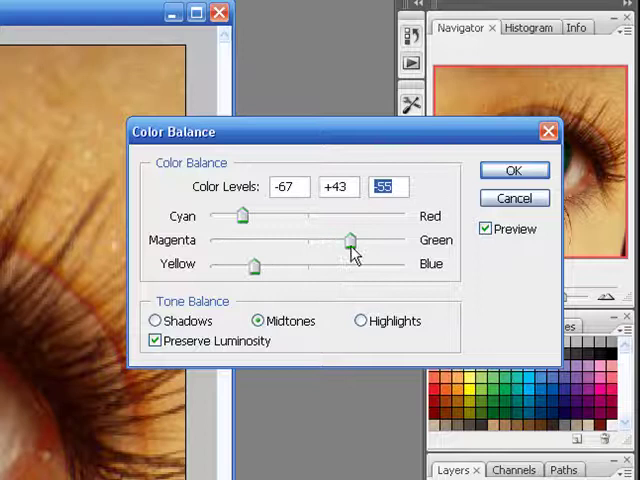
{"action": "left_click", "coordinate": [514, 168]}
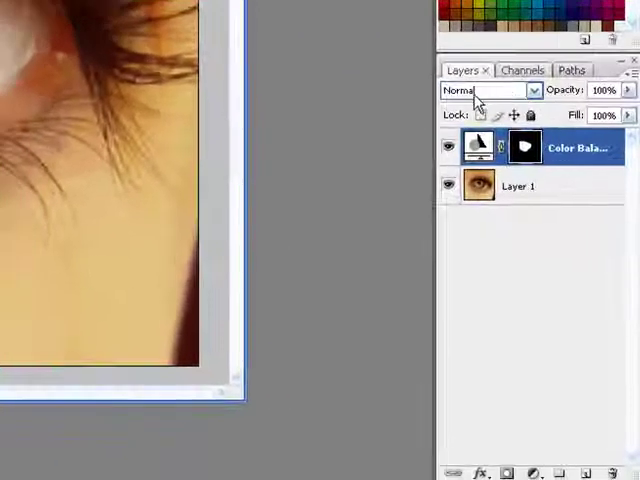
Step: Change the Color Balance layer's blending mode from Normal to Overlay
{"action": "left_click", "coordinate": [532, 90]}
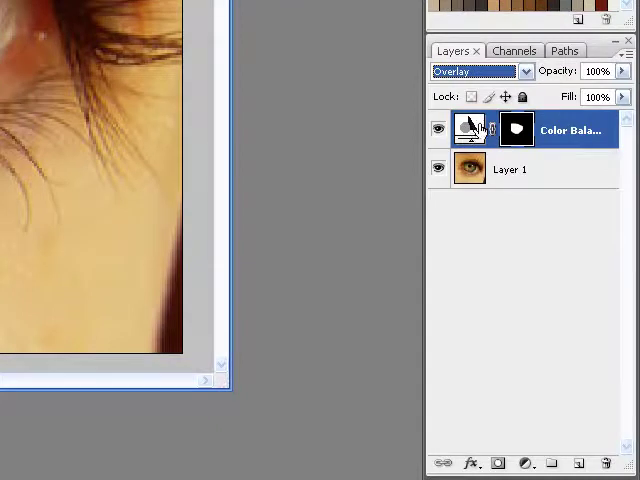
{"action": "mouse_move", "coordinate": [468, 134]}
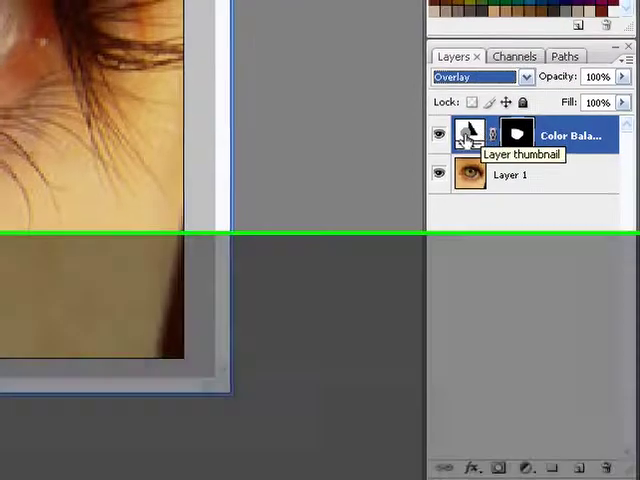
Step: Reopen Color Balance and push the Magenta/Green midtones further toward green for a vivid iris
{"action": "double_click", "coordinate": [468, 132]}
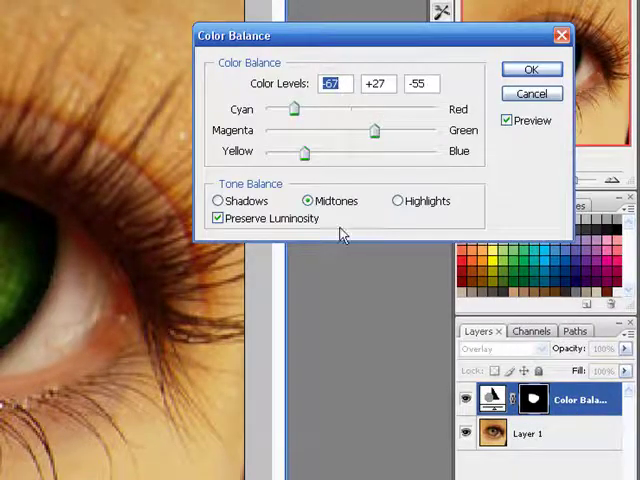
{"action": "left_click_drag", "start_coordinate": [374, 132], "coordinate": [410, 132]}
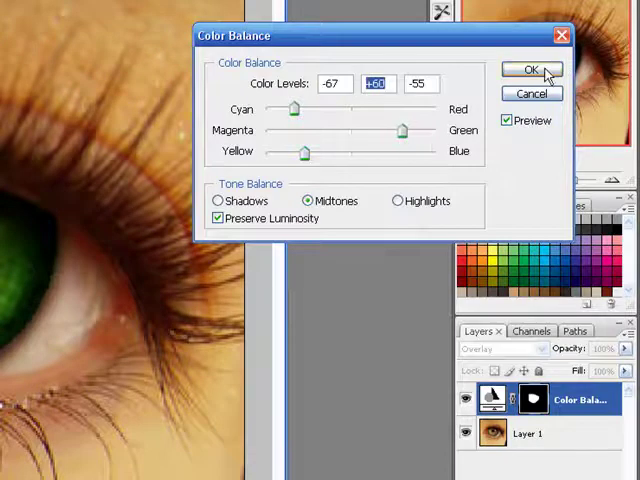
{"action": "left_click", "coordinate": [532, 68]}
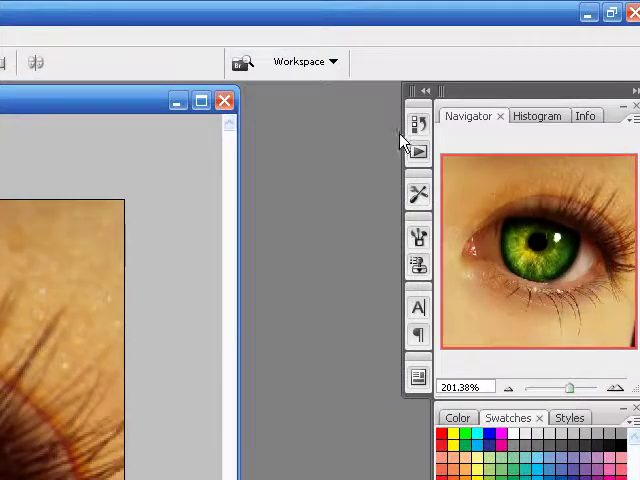
Step: Hide the Color Balance layer so the eye shows its original colour with the iris selected
{"action": "left_click", "coordinate": [418, 122]}
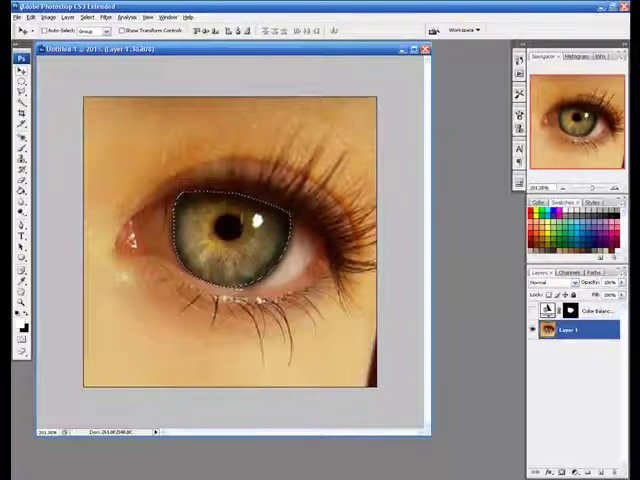
Step: Preview and cancel Hue/Saturation, then copy the selected iris to a new Layer 2
{"action": "left_click", "coordinate": [34, 16]}
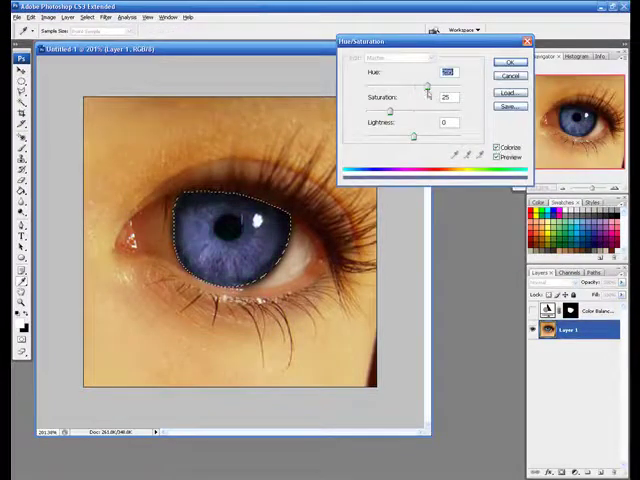
{"action": "left_click", "coordinate": [510, 64]}
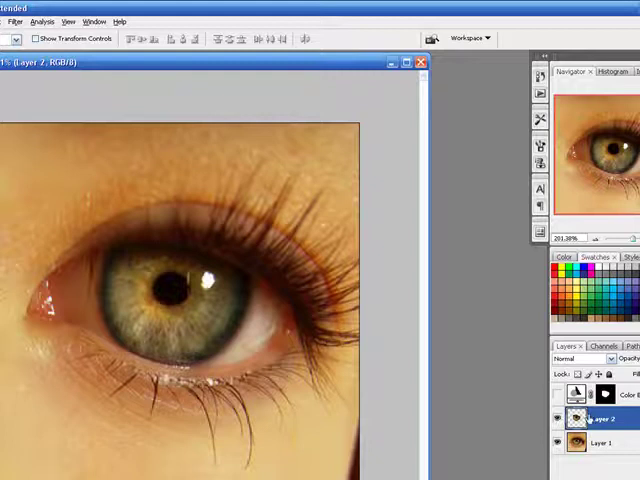
Step: Apply an Image > Adjustments > Hue/Saturation adjustment to Layer 2 beneath the Overlay layer
{"action": "left_click", "coordinate": [46, 16]}
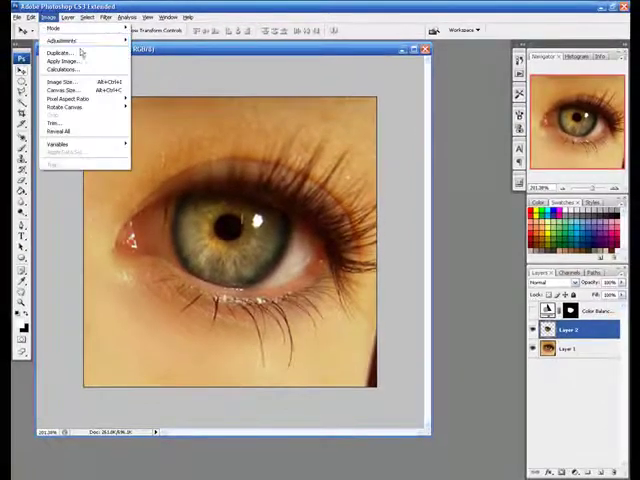
{"action": "left_click", "coordinate": [60, 40]}
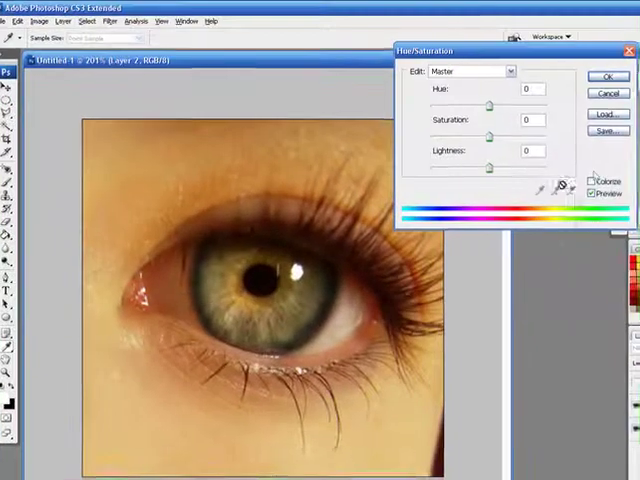
{"action": "left_click", "coordinate": [592, 180]}
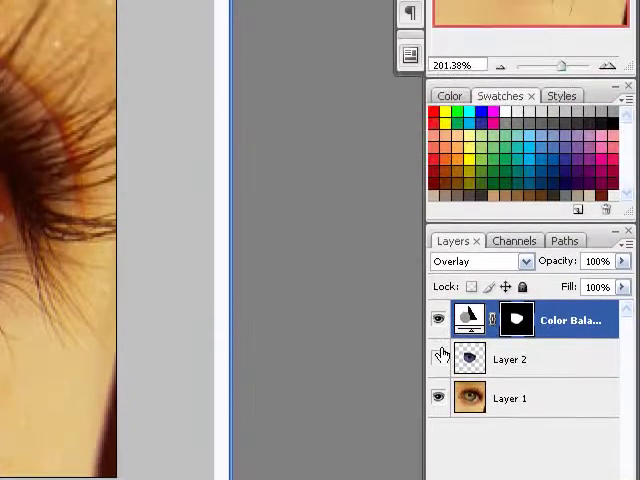
Step: Reposition the document to review the bright green iris result
{"action": "left_click_drag", "start_coordinate": [576, 64], "coordinate": [556, 64]}
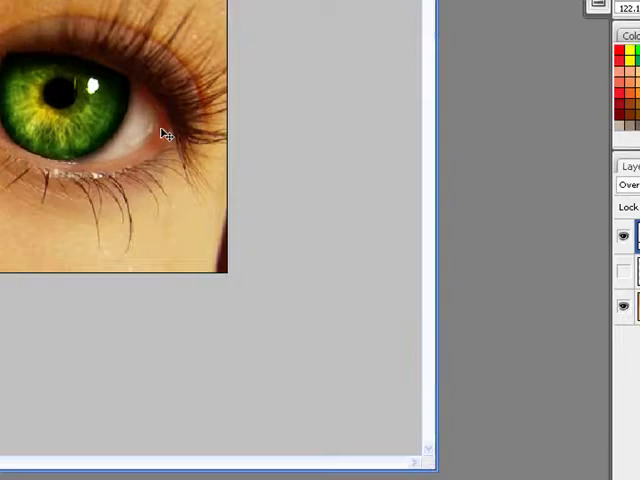
{"action": "mouse_move", "coordinate": [152, 108]}
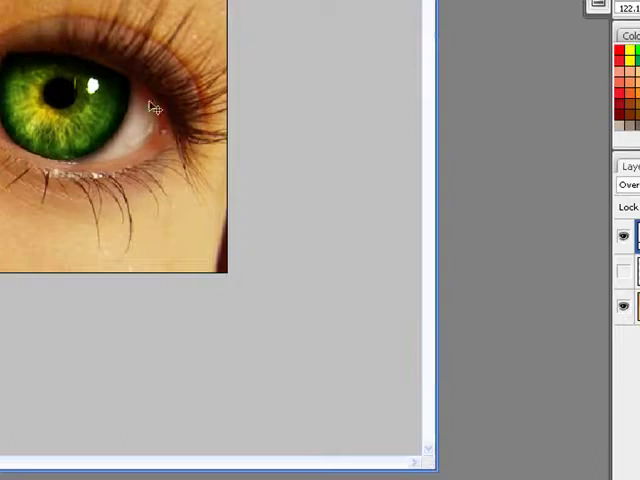